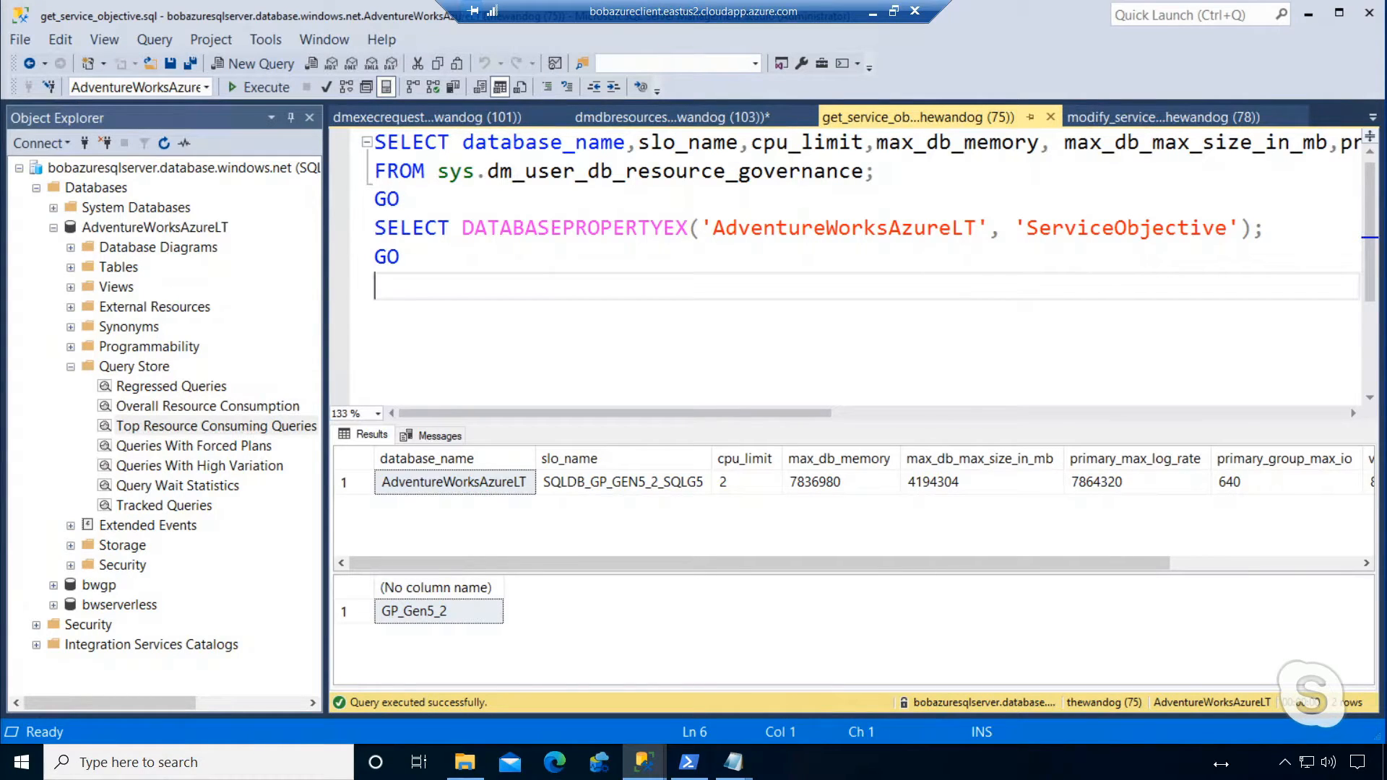
mouse_move(570, 294)
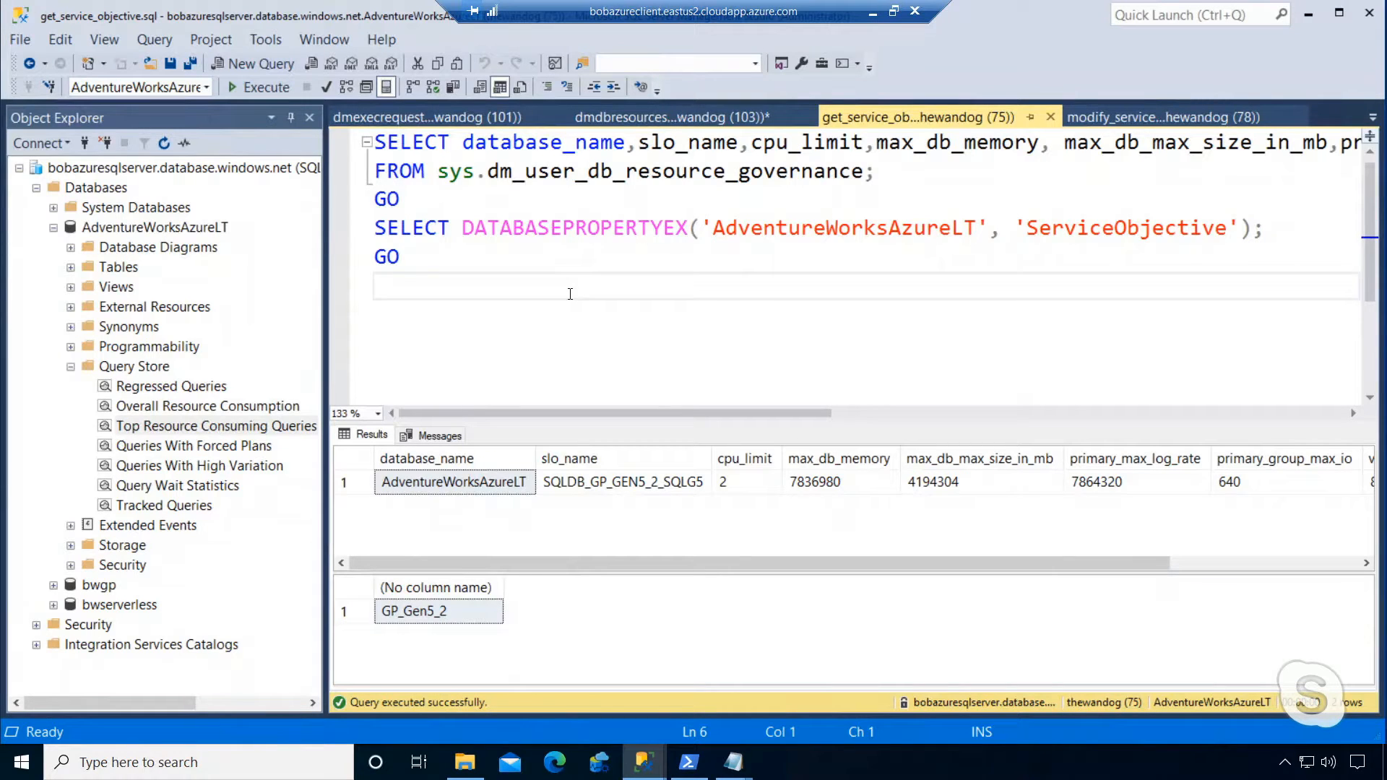
mouse_move(635, 348)
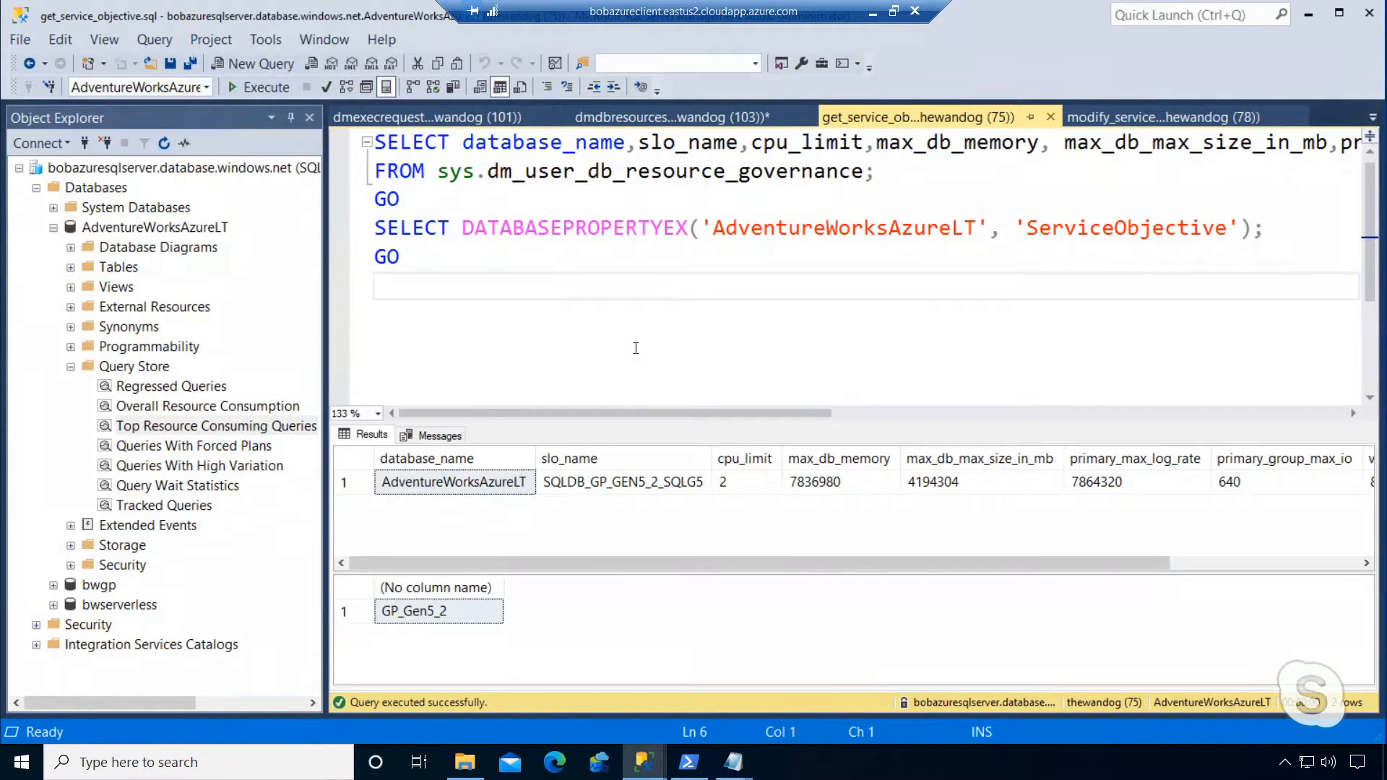
mouse_move(632, 397)
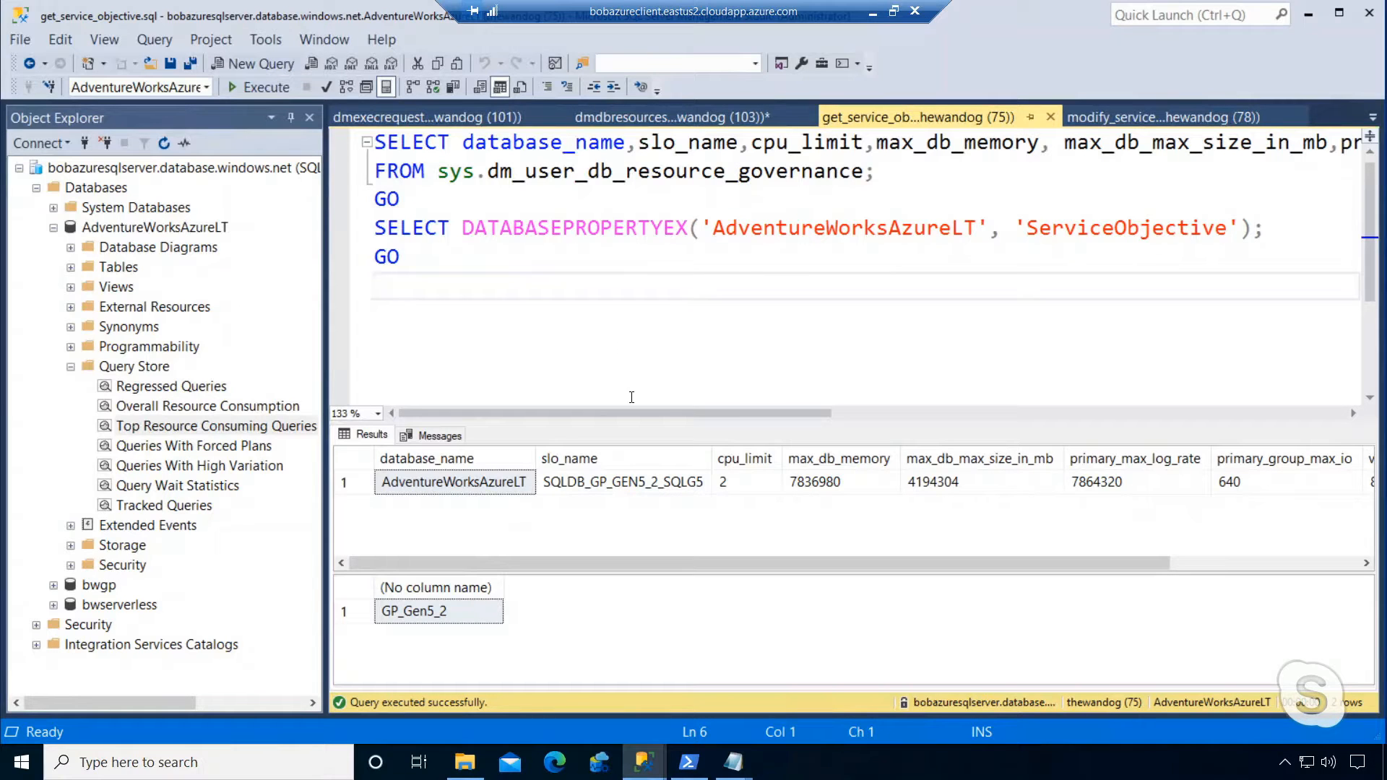
mouse_move(686, 143)
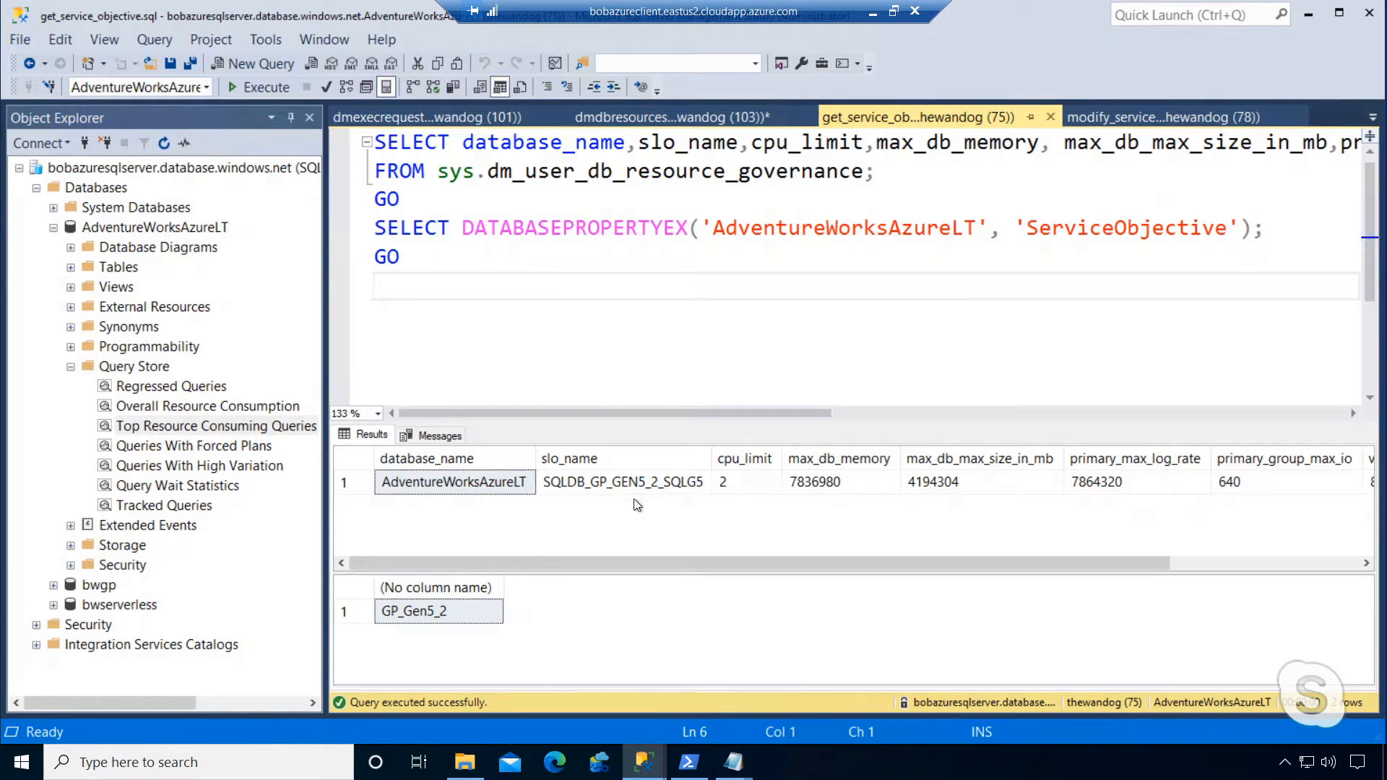
mouse_move(599, 502)
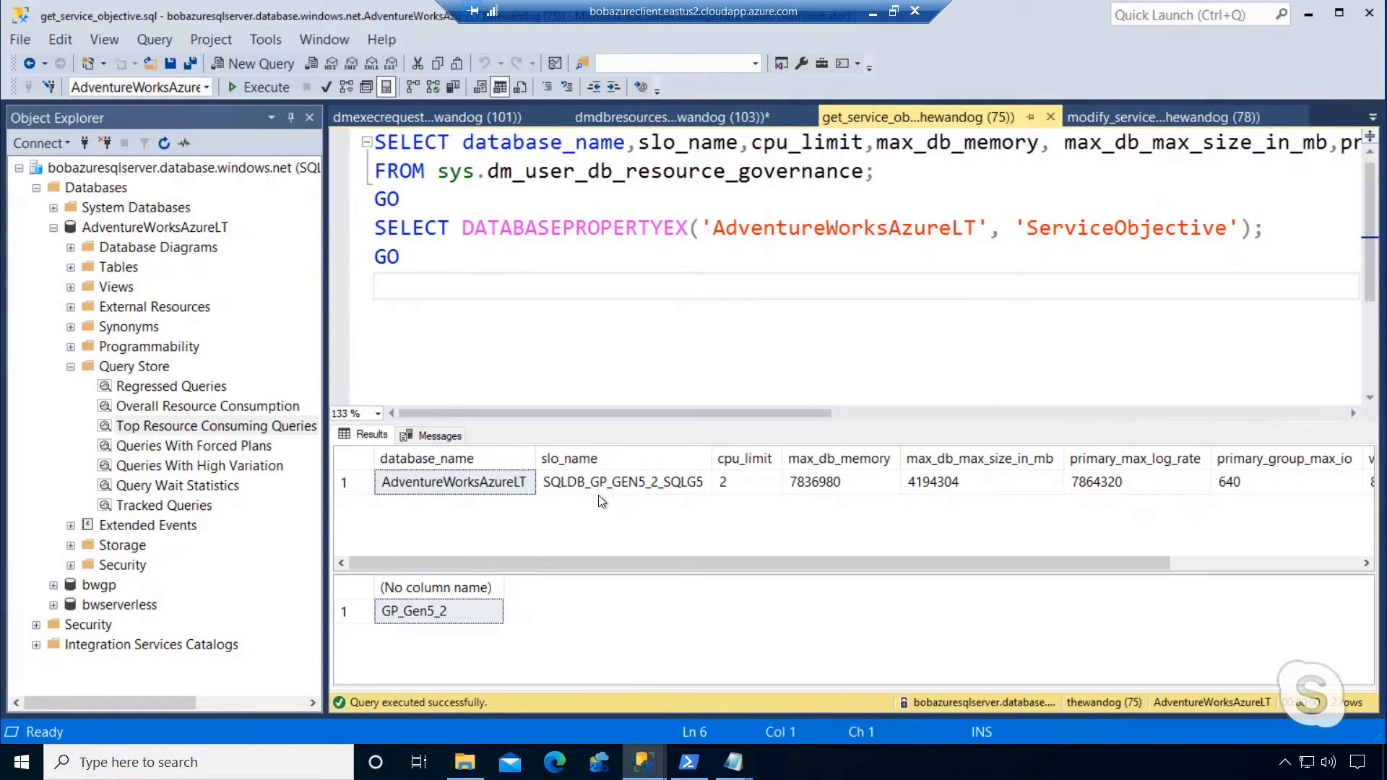
mouse_move(660, 489)
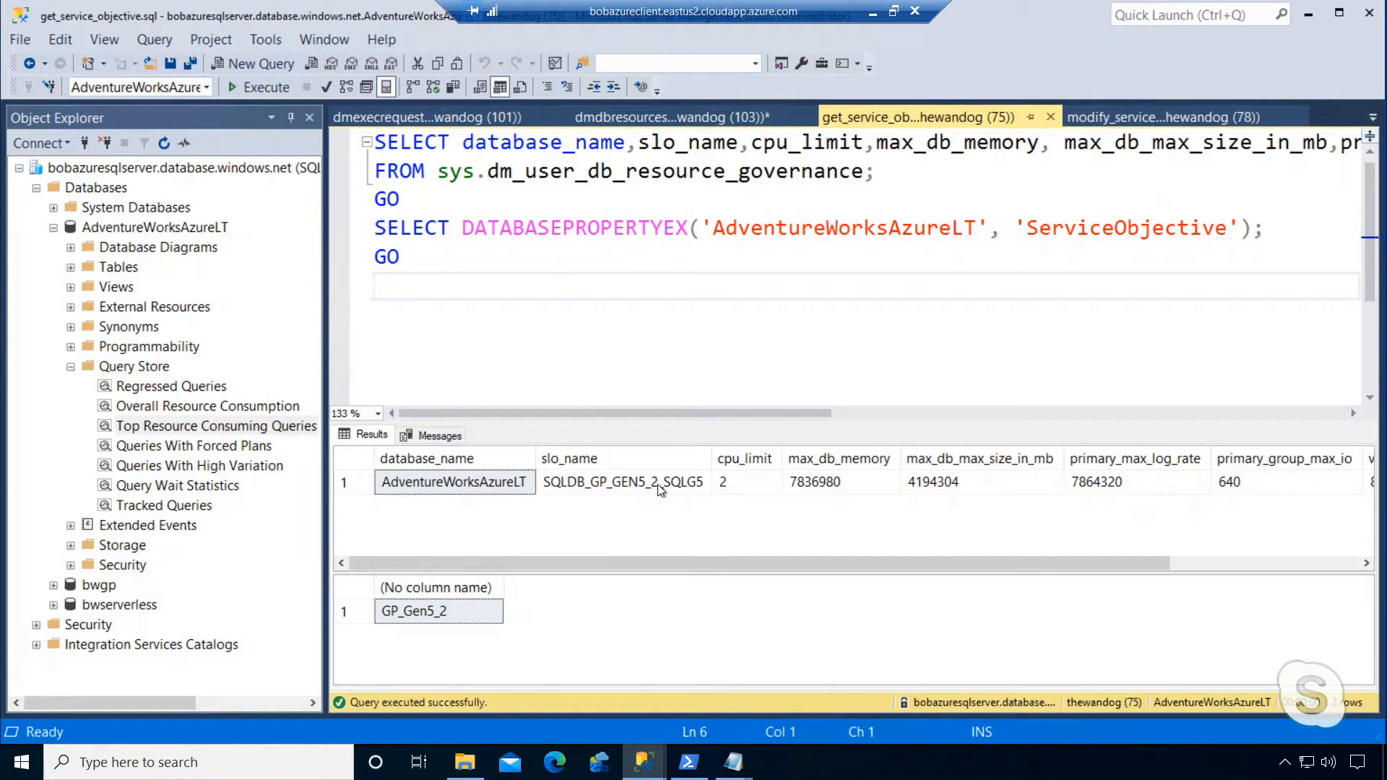
Note the current cpu_limit of 2, then run ALTER DATABASE setting AdventureWorksAzureLT to GP_Gen5_8
left_click(746, 482)
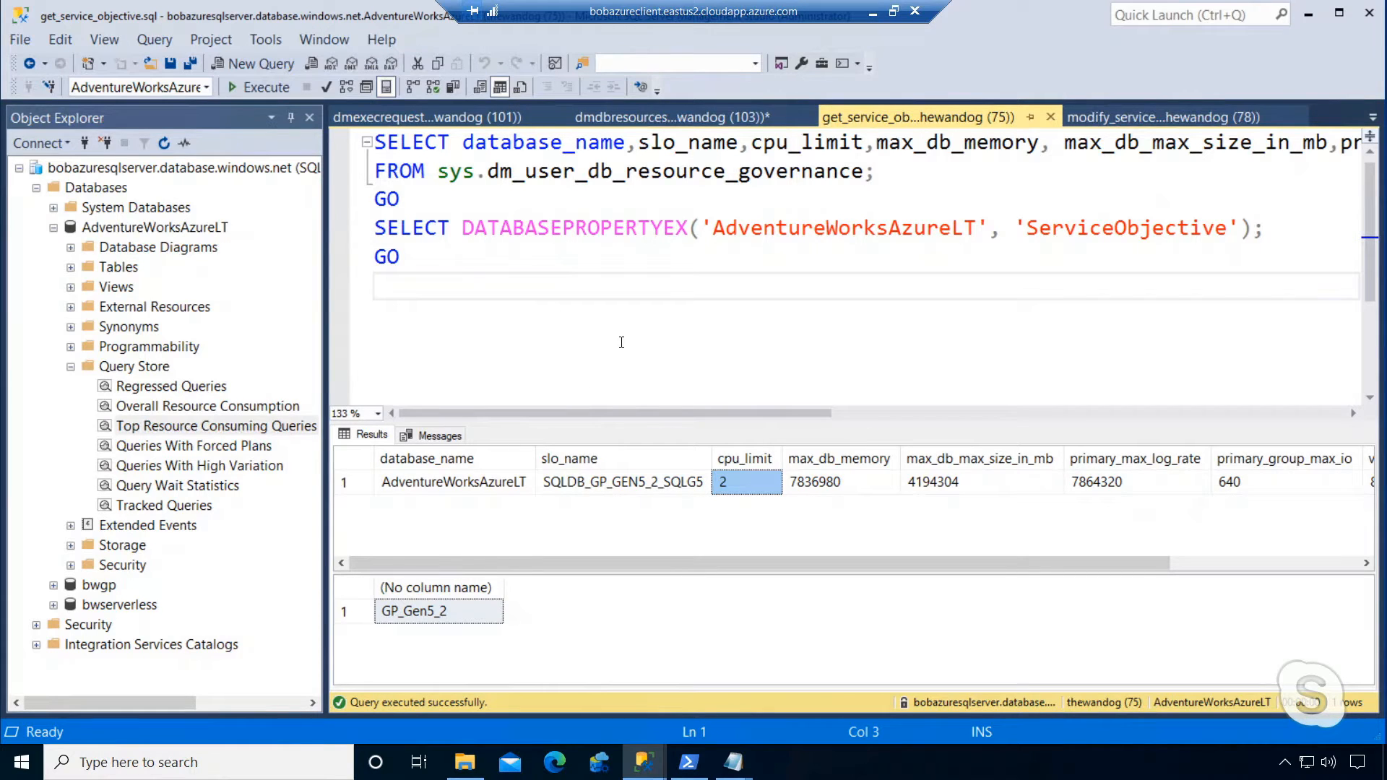
mouse_move(642, 331)
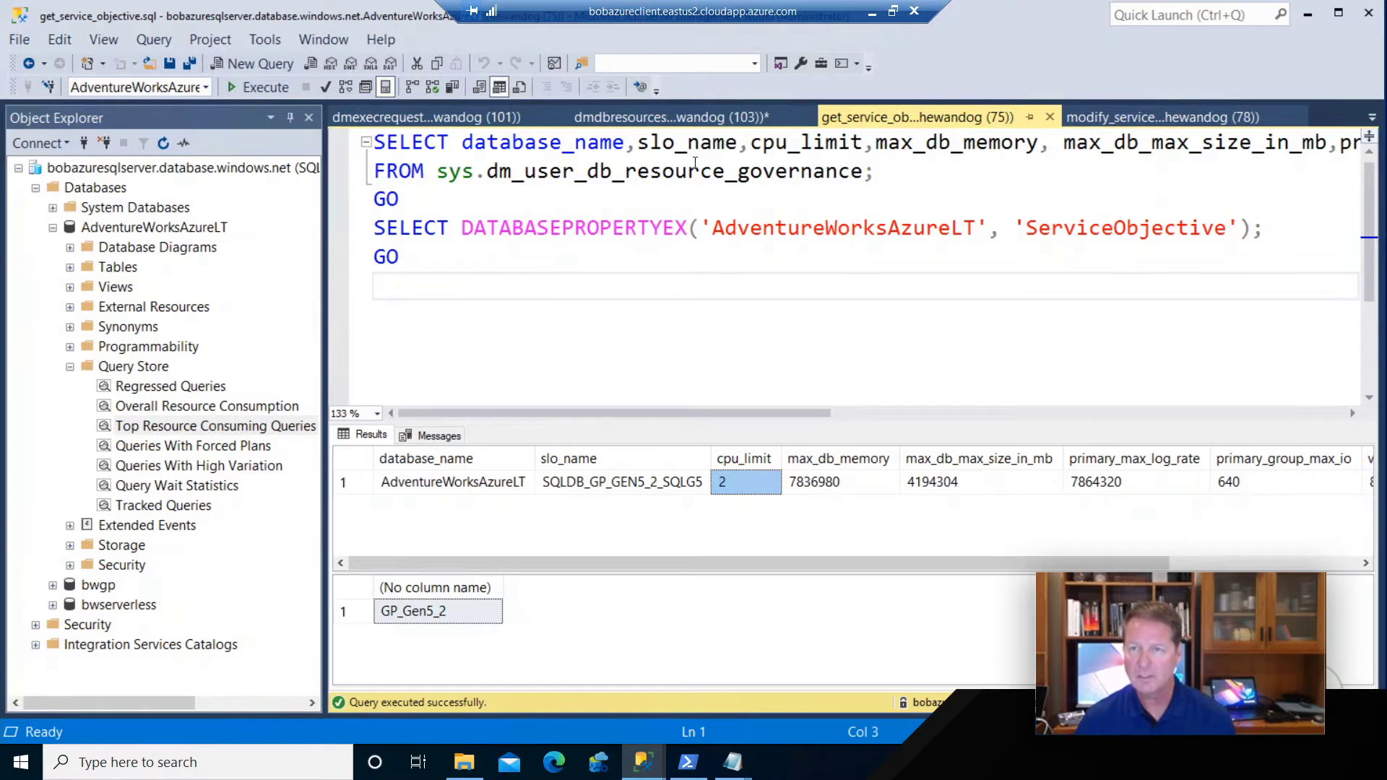
left_click(1166, 117)
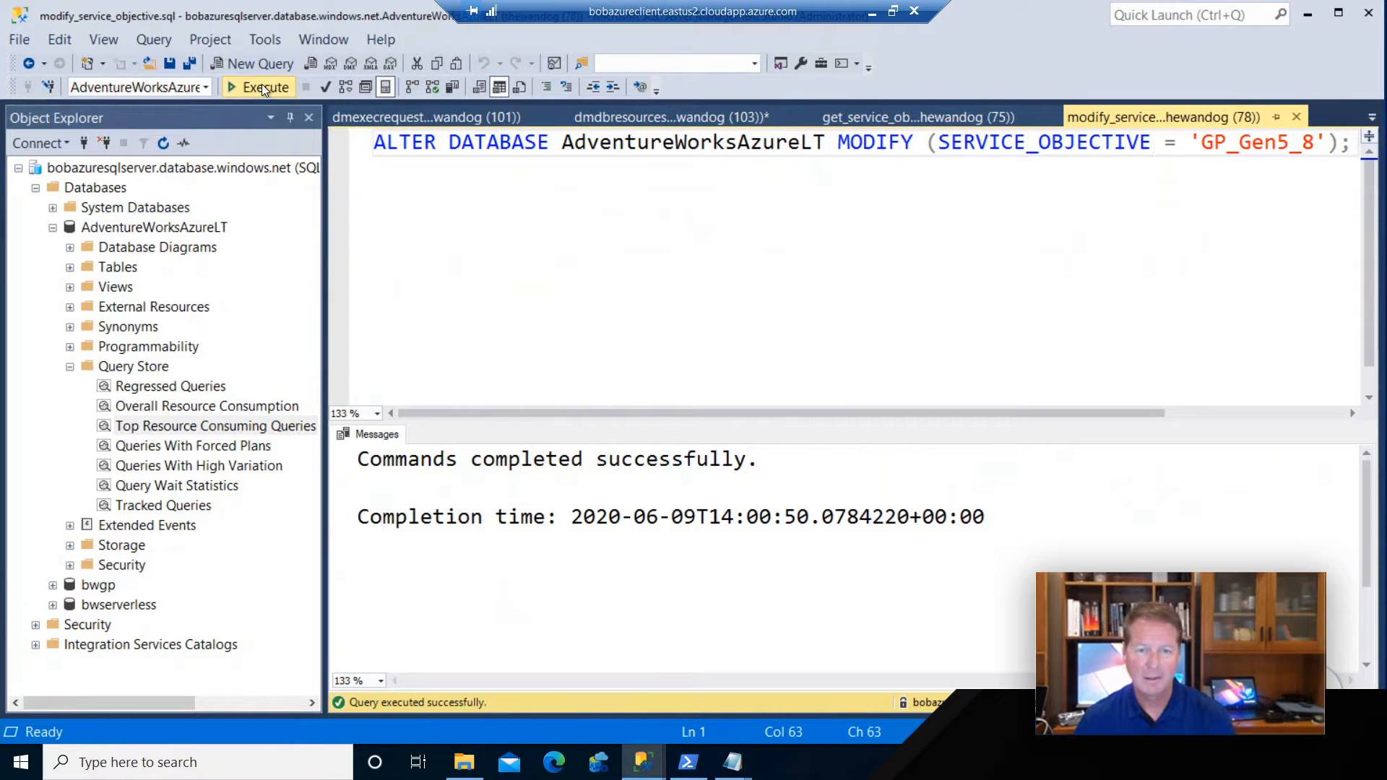
left_click(262, 87)
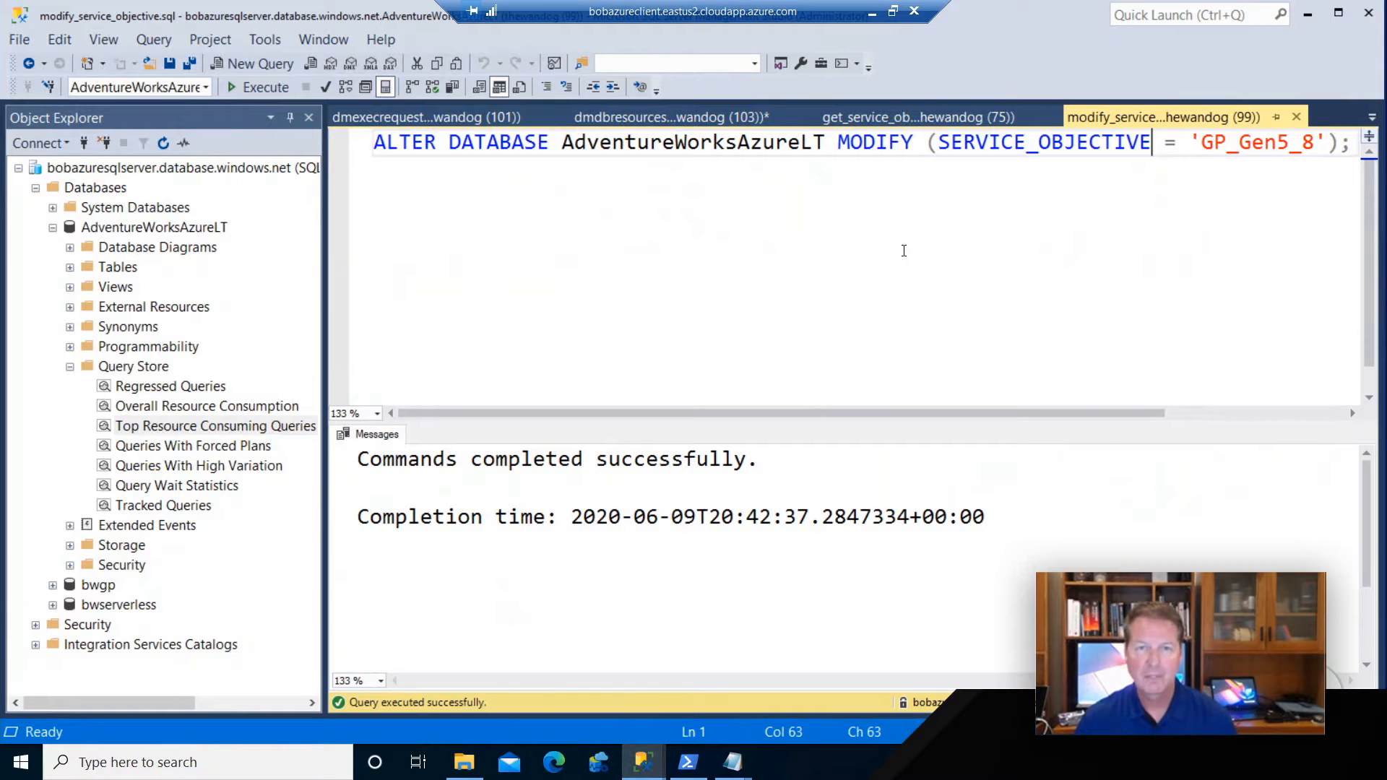
Confirm the Azure Portal overview shows pricing tier General Purpose: Gen5, 8 vCores
left_click(258, 64)
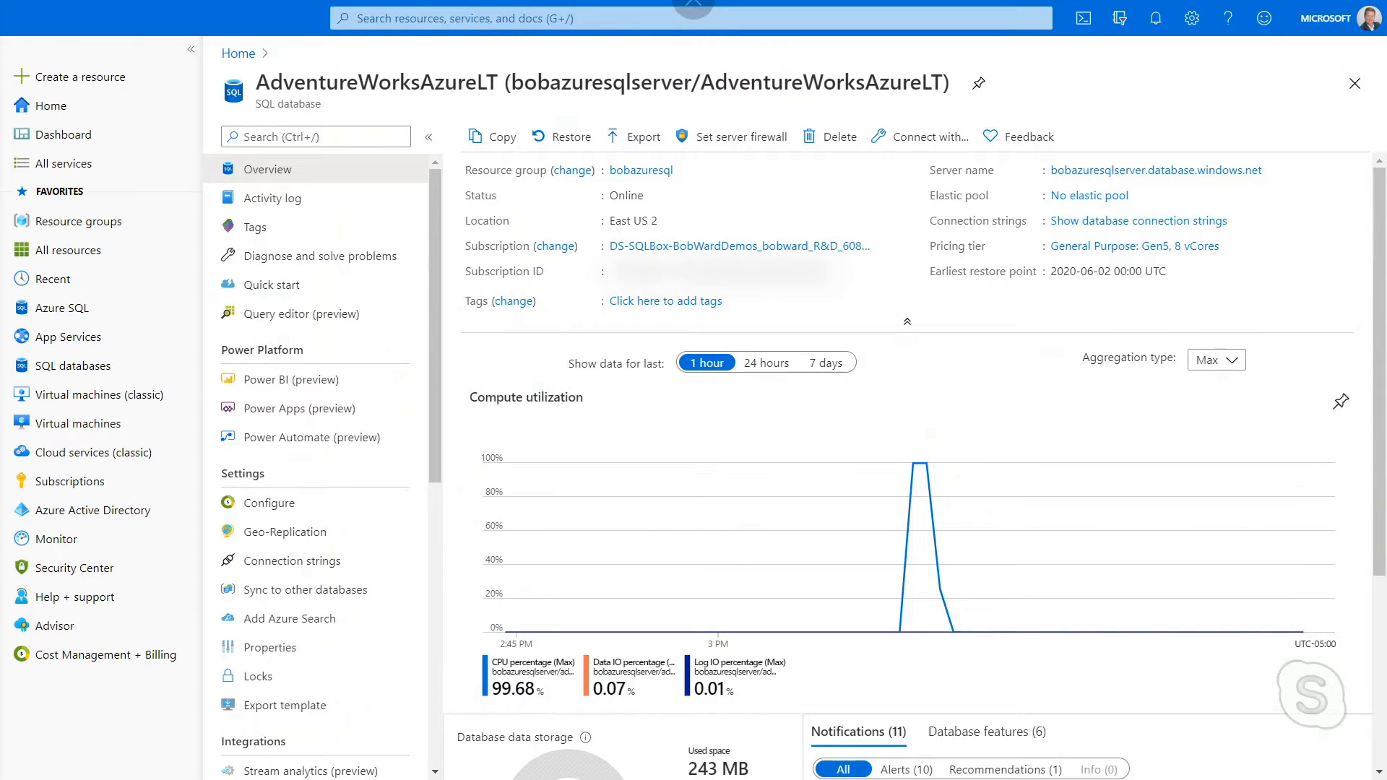
Start the 10-thread ostress topcustomersales.sql load test in PowerShell, then return to Management Studio
left_click(697, 761)
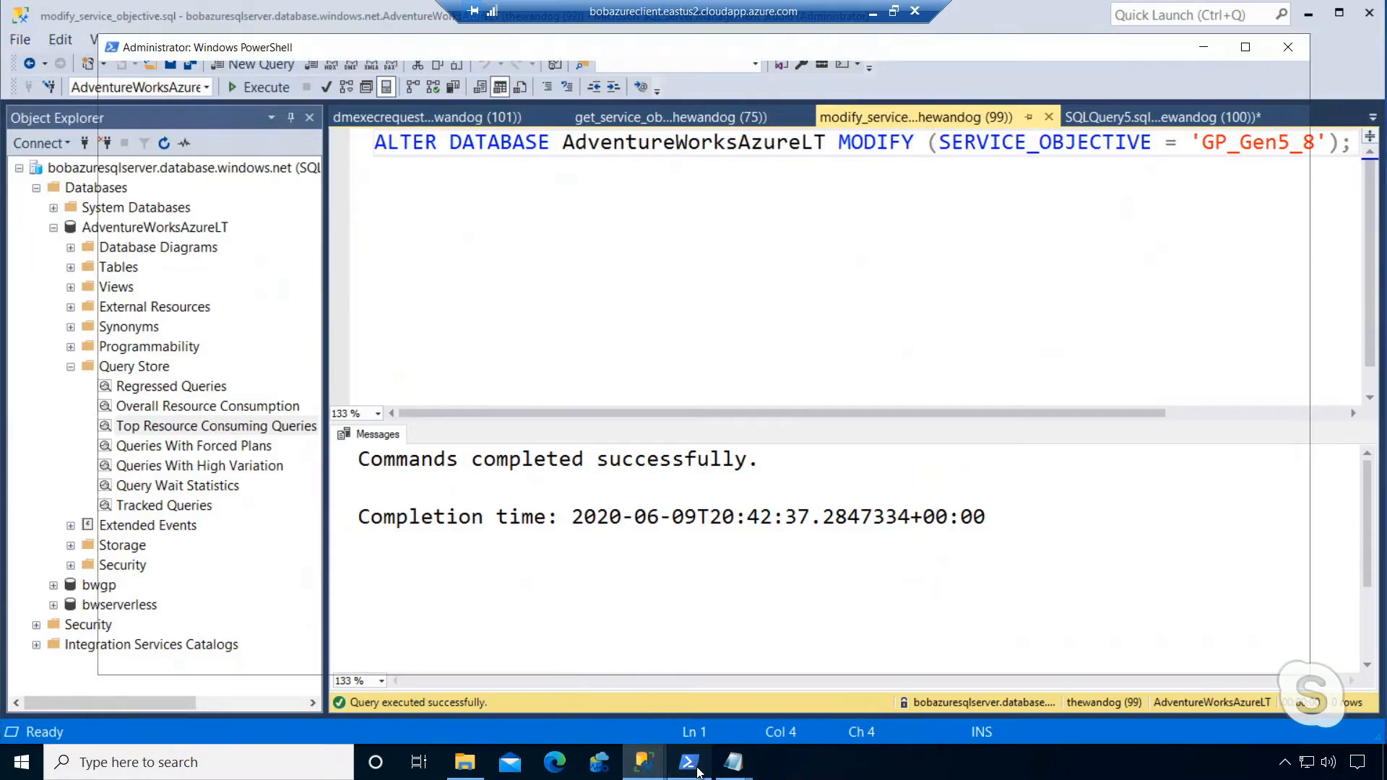
left_click(688, 762)
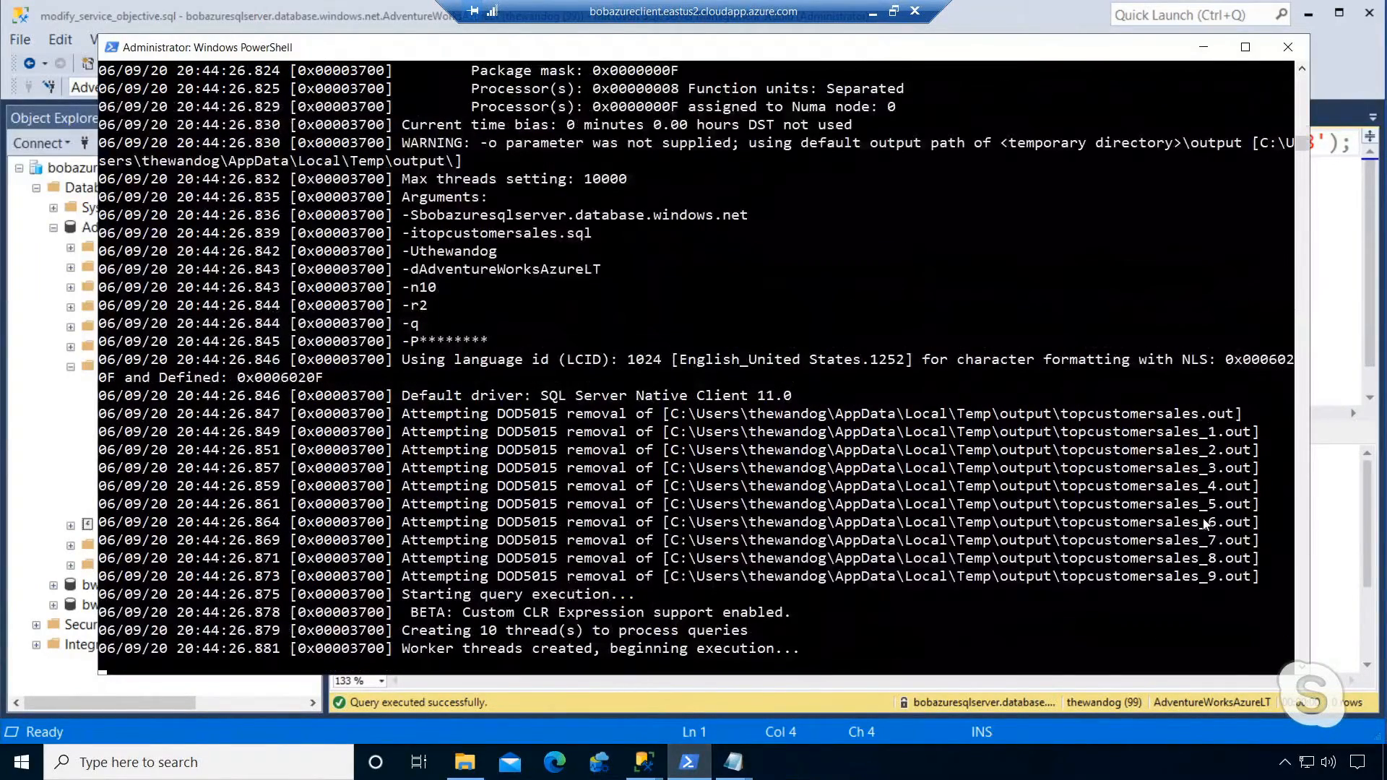
mouse_move(661, 762)
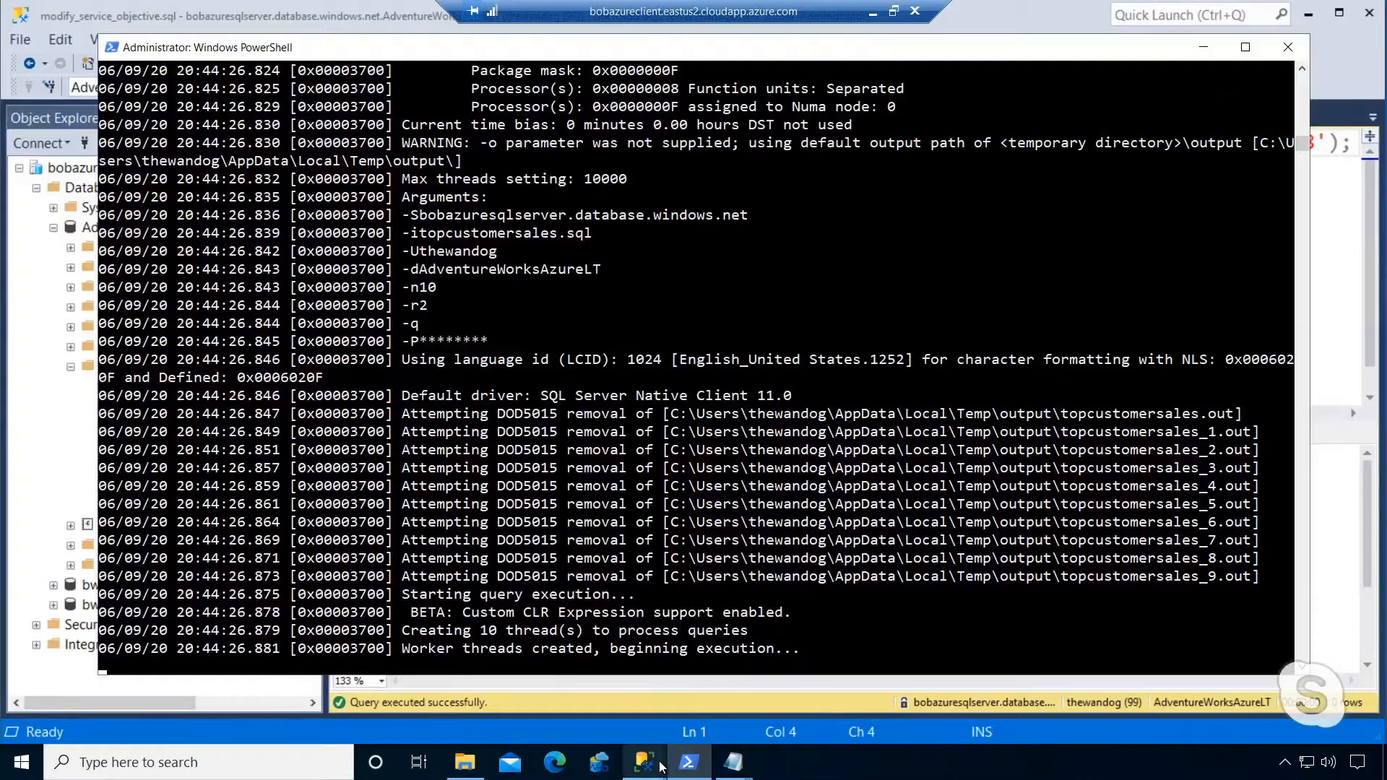
left_click(637, 762)
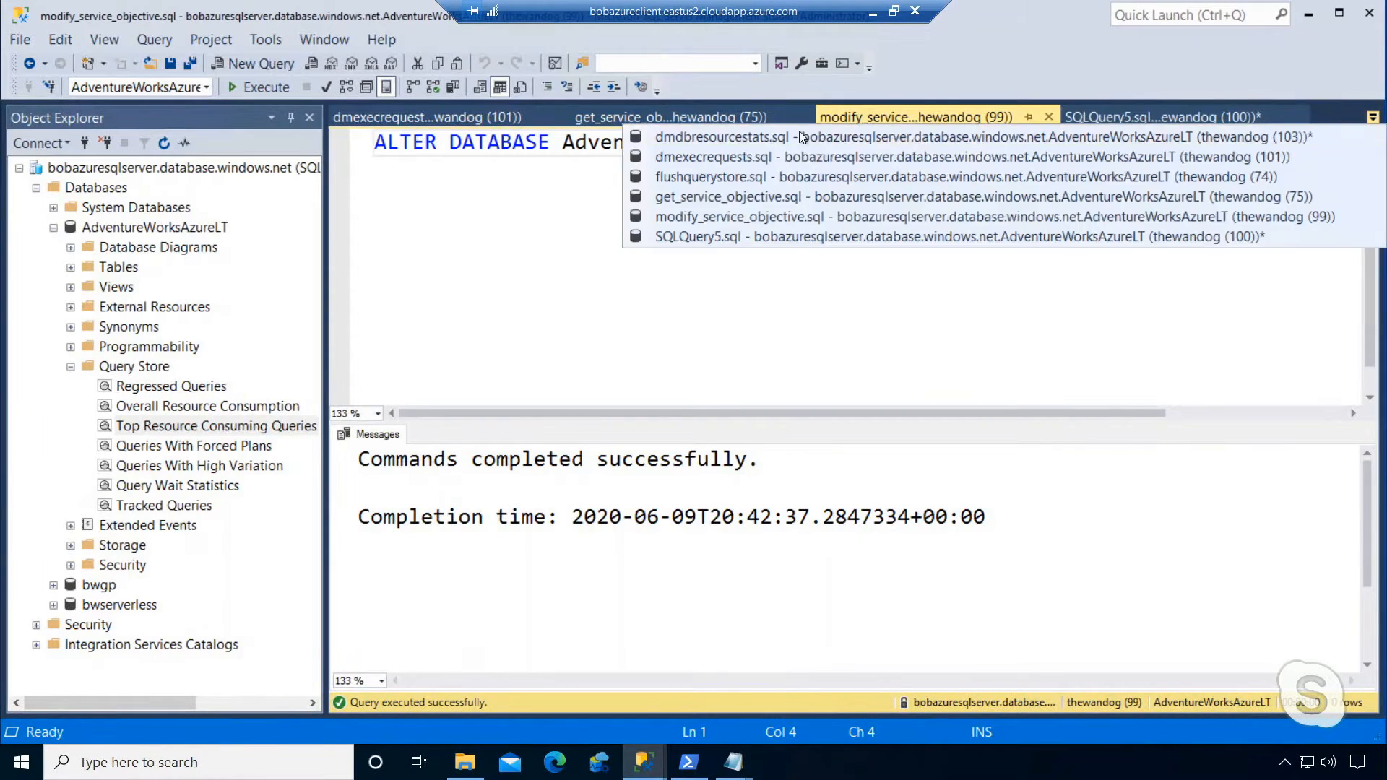
Run dmexecrequests.sql to list the three active user sessions with status and wait types
left_click(720, 157)
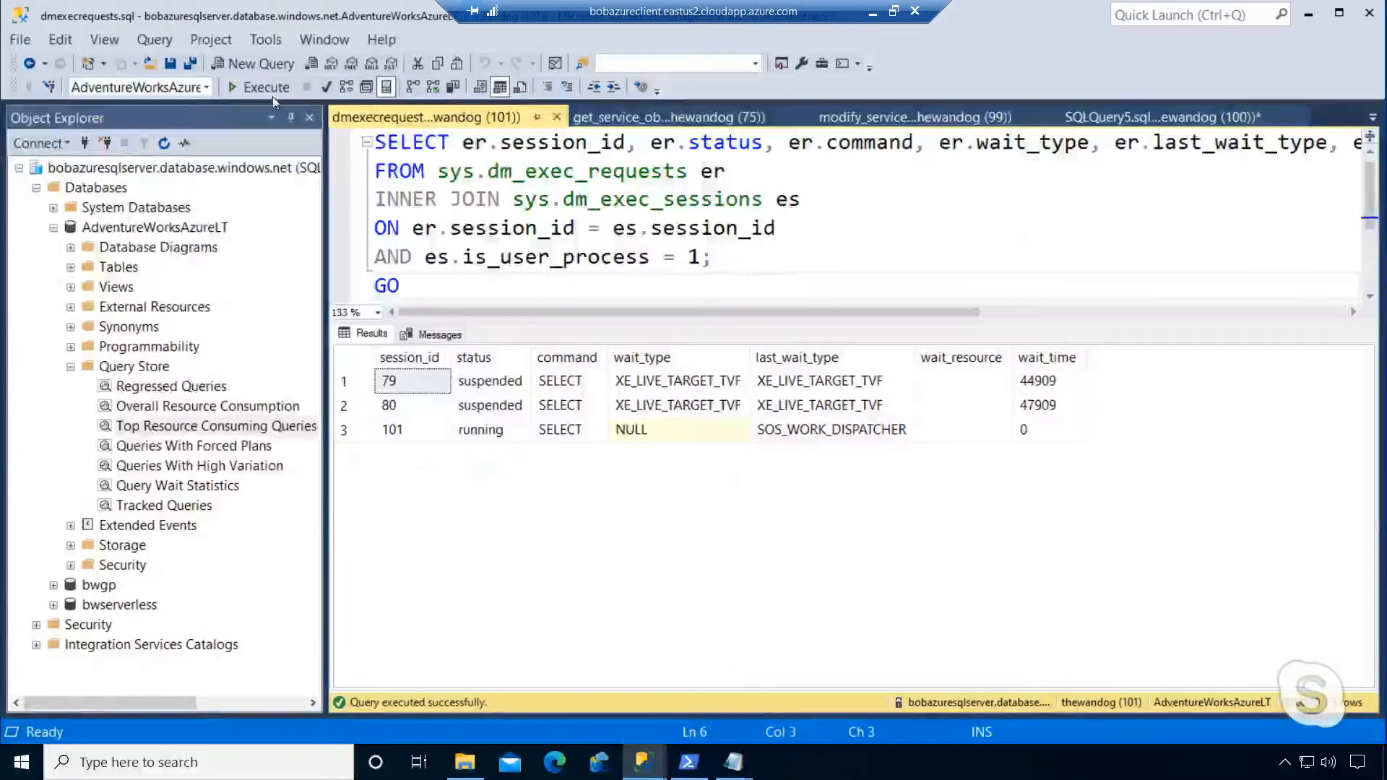
left_click(266, 87)
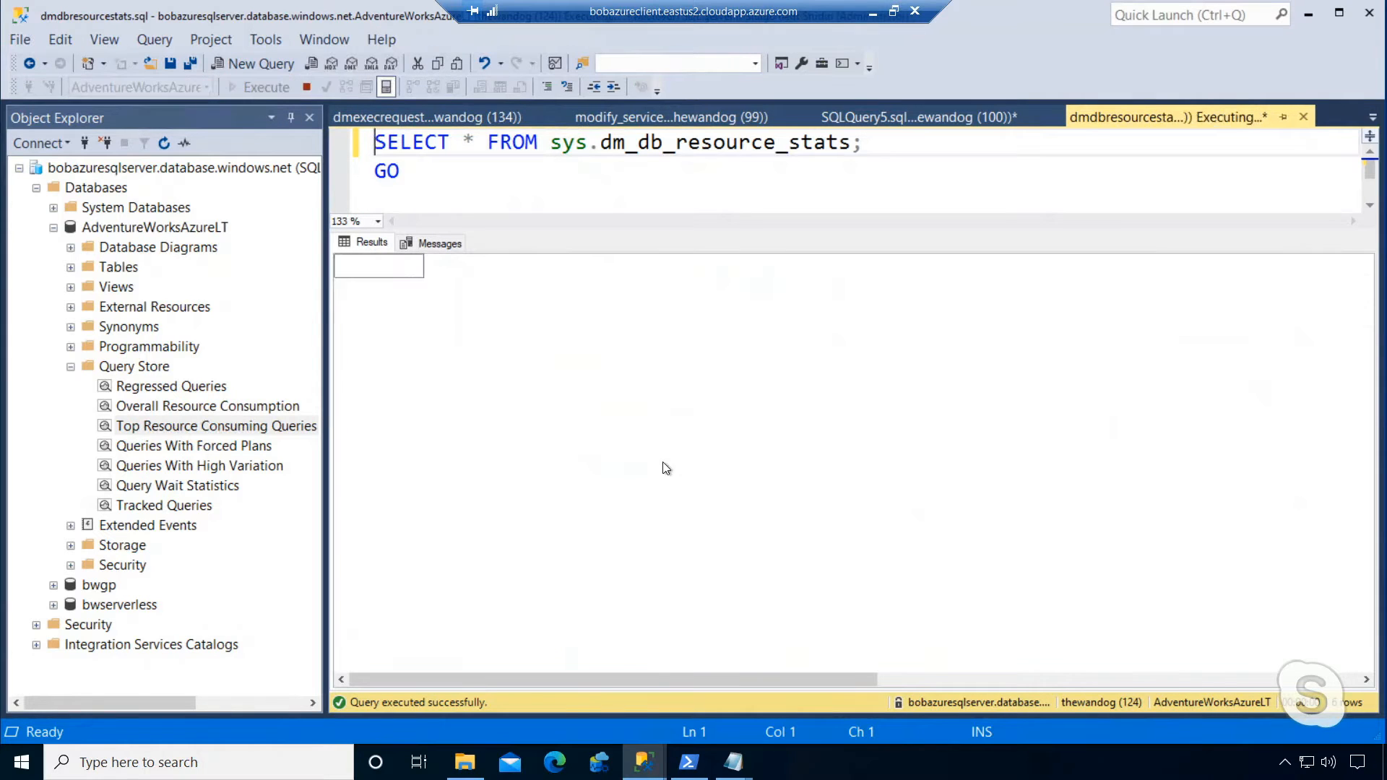
Review sys.dm_db_resource_stats results, where avg_cpu_percent peaks at 100.00 then drops to 45.86
left_click(266, 86)
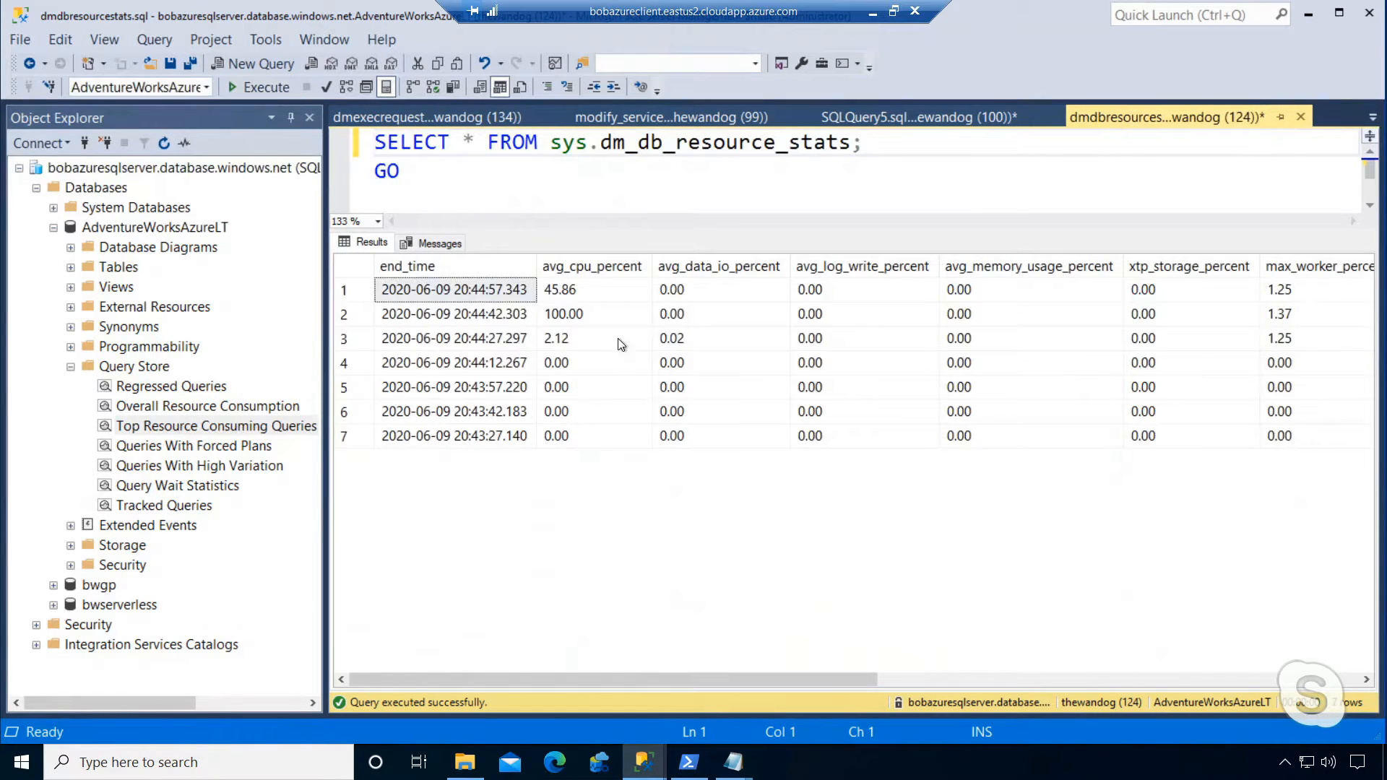
mouse_move(623, 311)
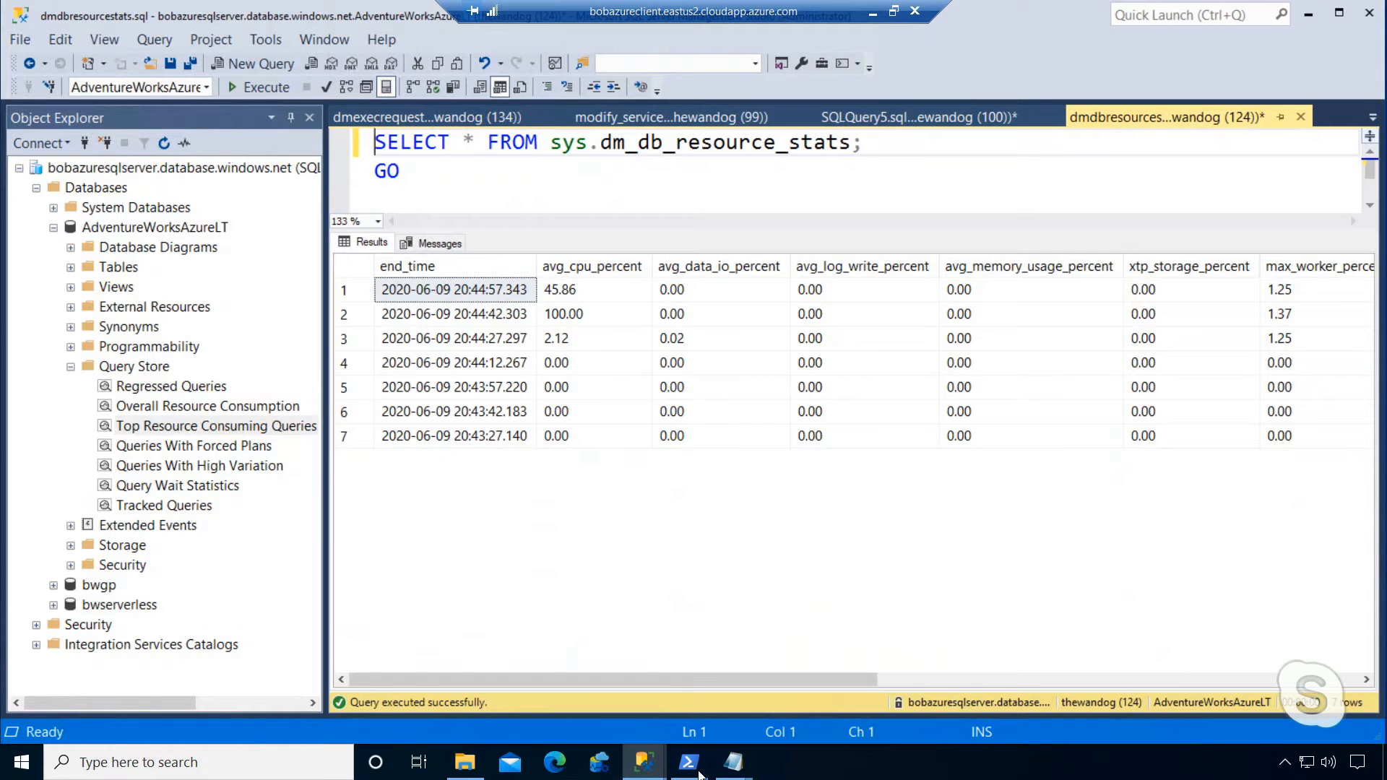
Check in PowerShell that ostress exited normally after 00:00:29.331 with zero IO waits
left_click(688, 762)
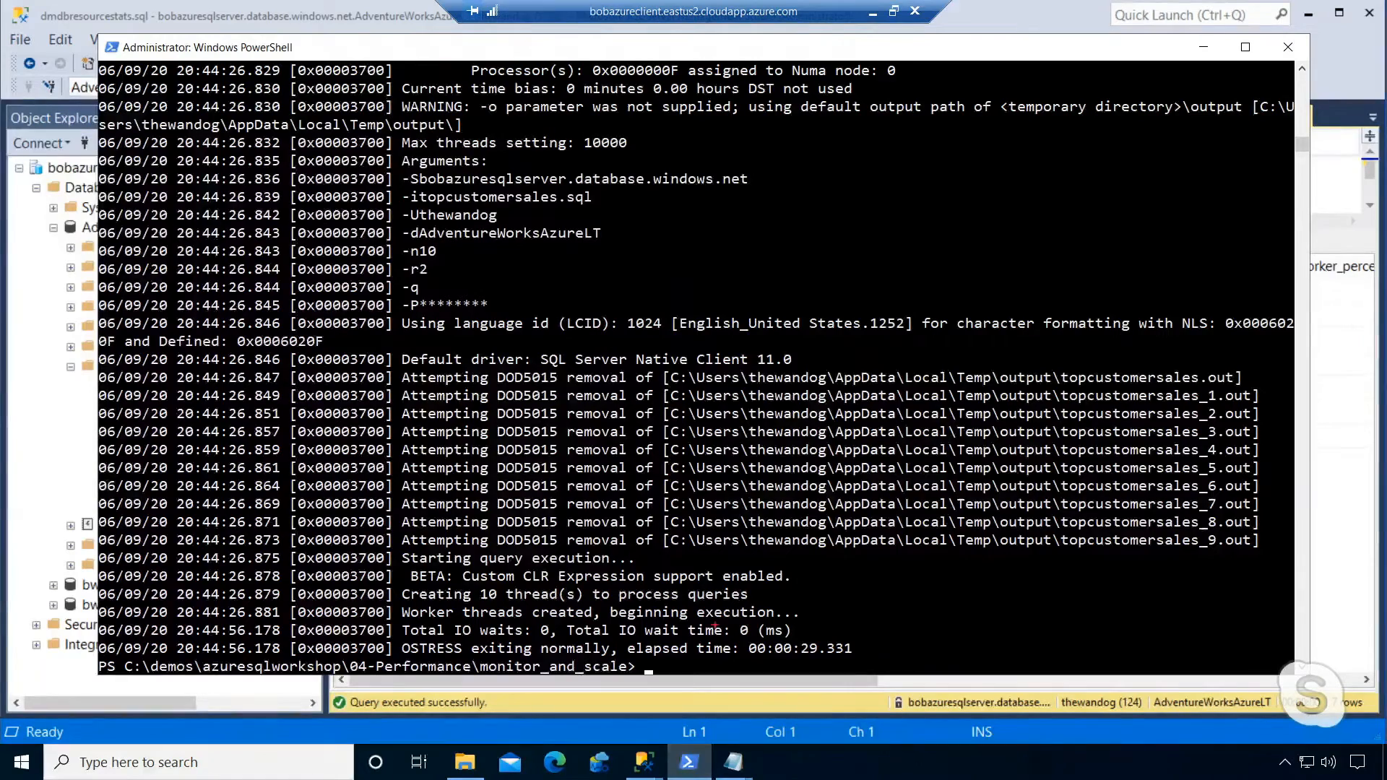
mouse_move(721, 649)
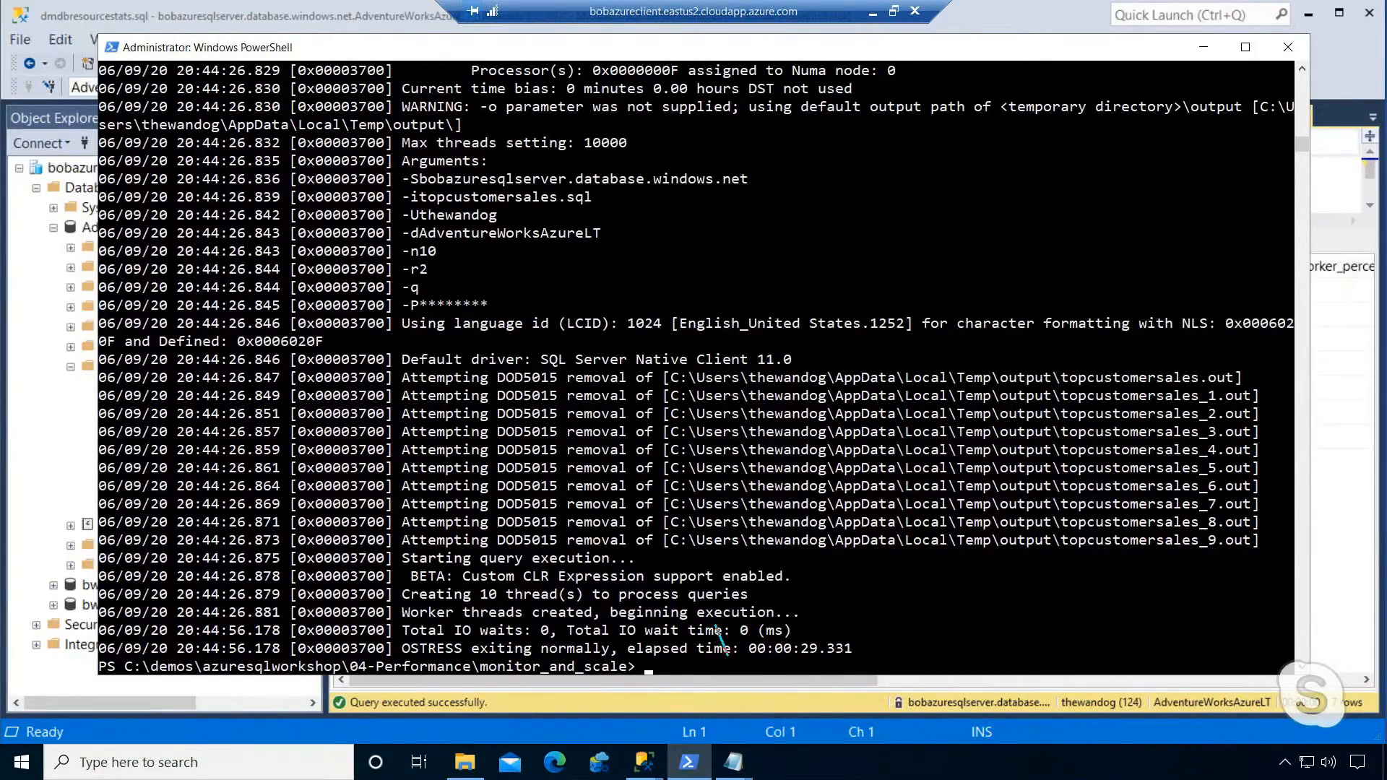
left_click_drag(717, 630, 831, 630)
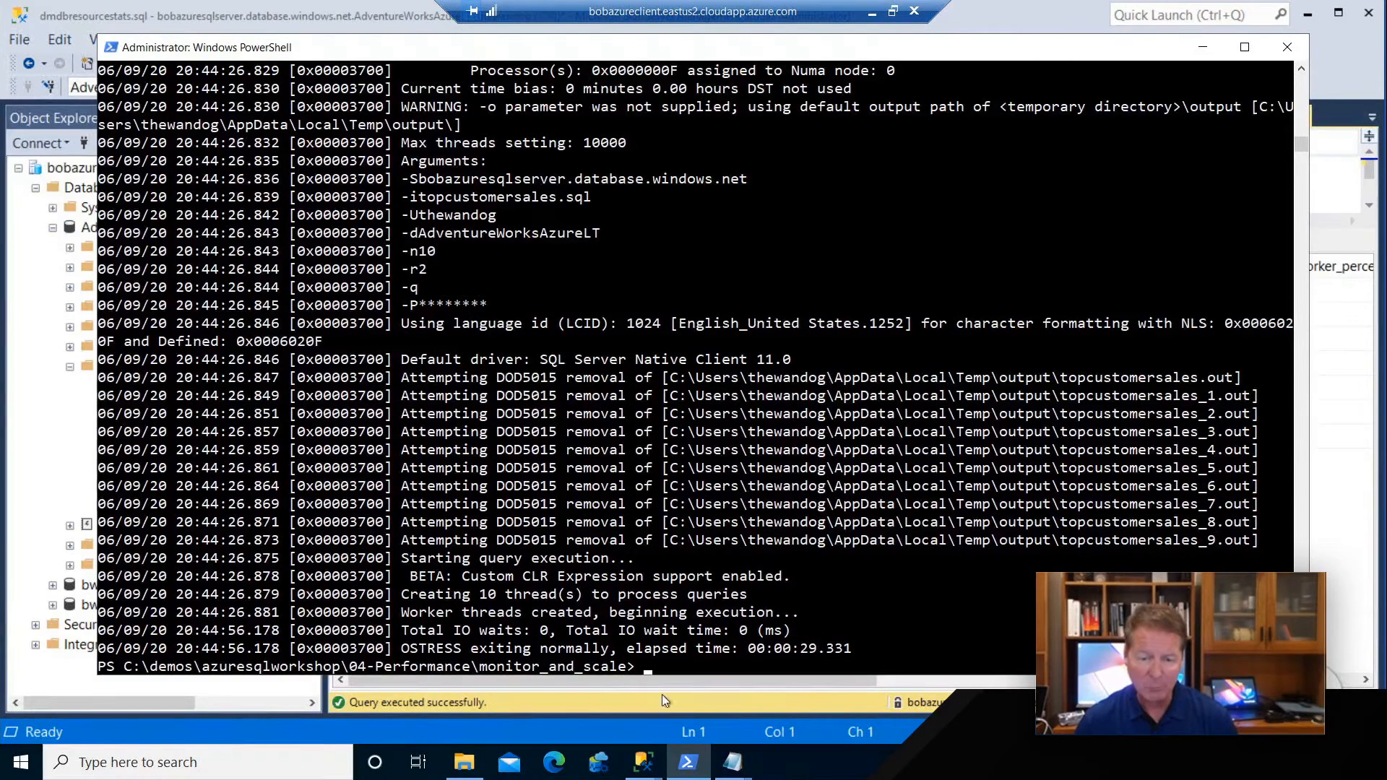
mouse_move(638, 763)
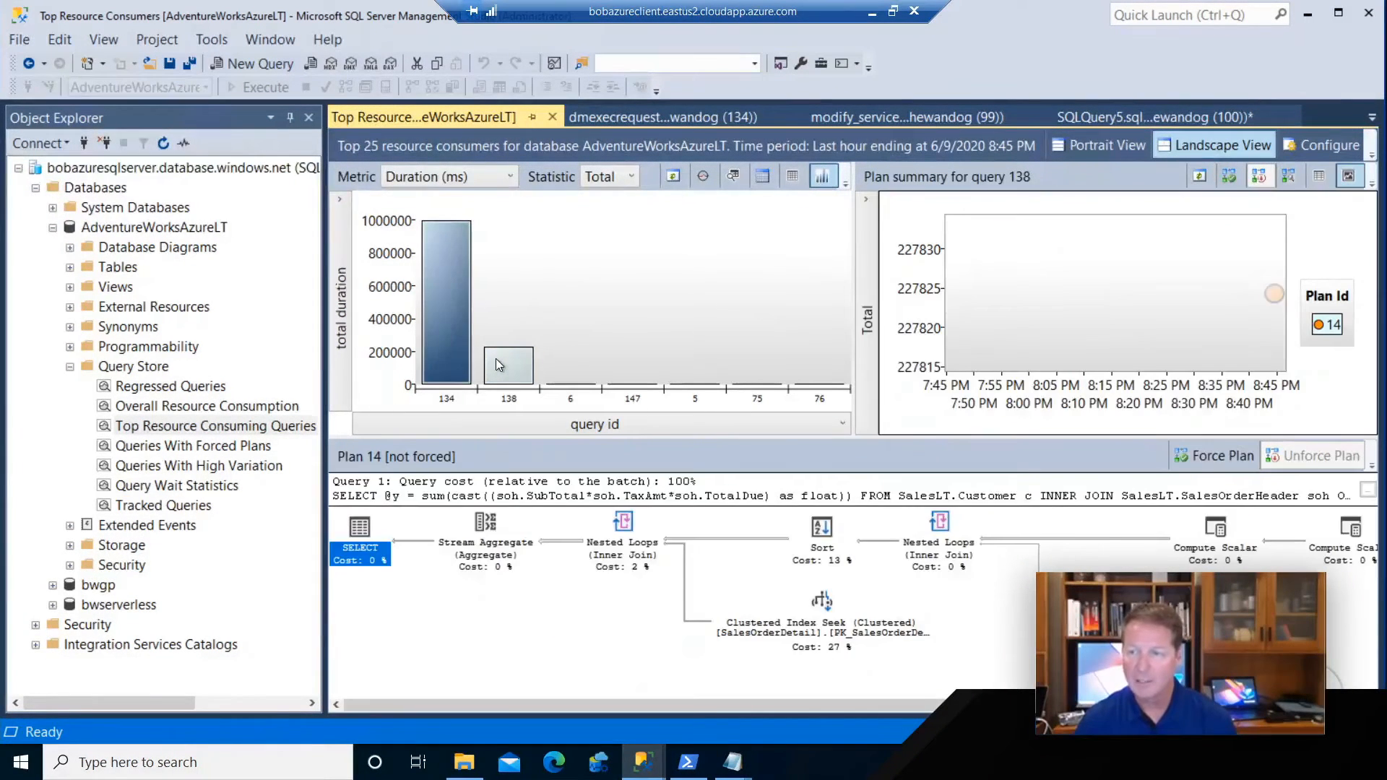
mouse_move(1269, 292)
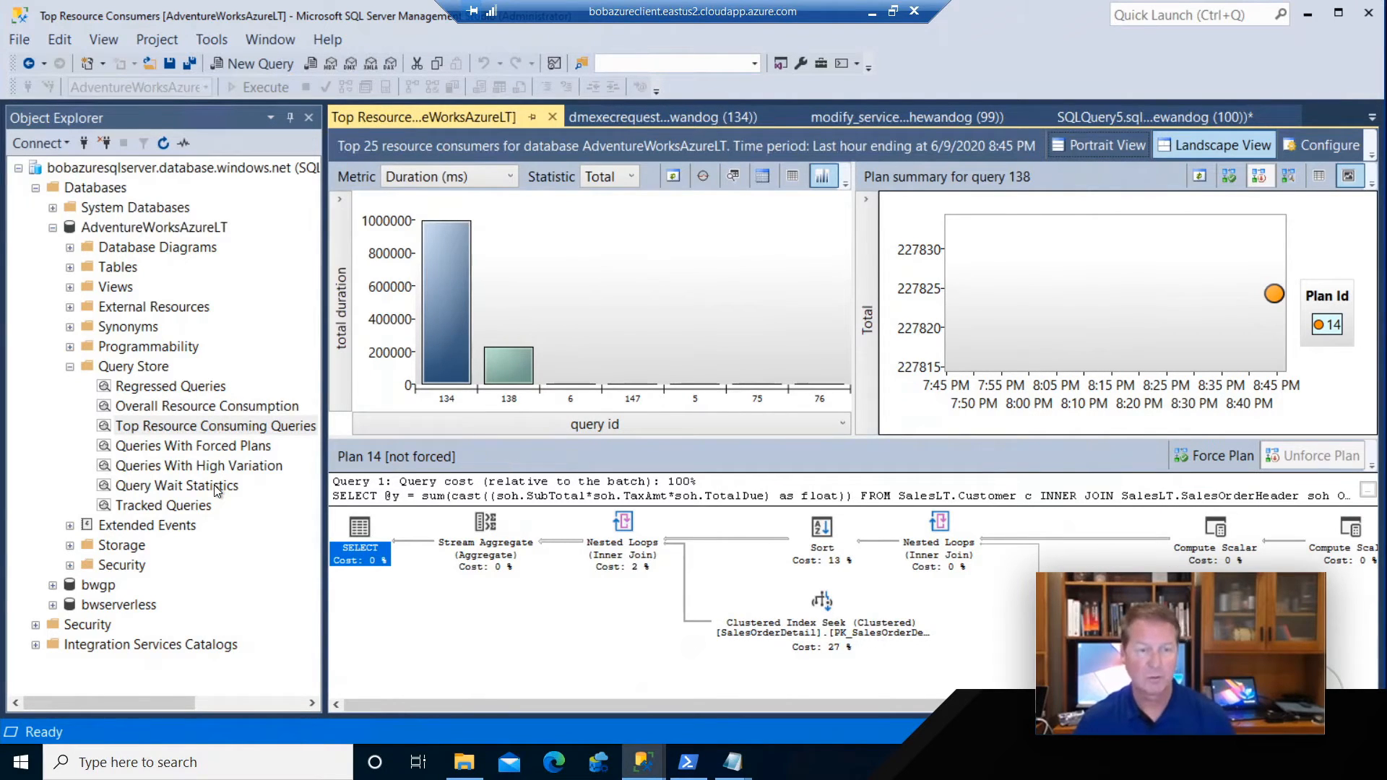
Drill into Query Store CPU wait statistics for queries 134 and 138, then view Azure CPU peaks
double_click(176, 485)
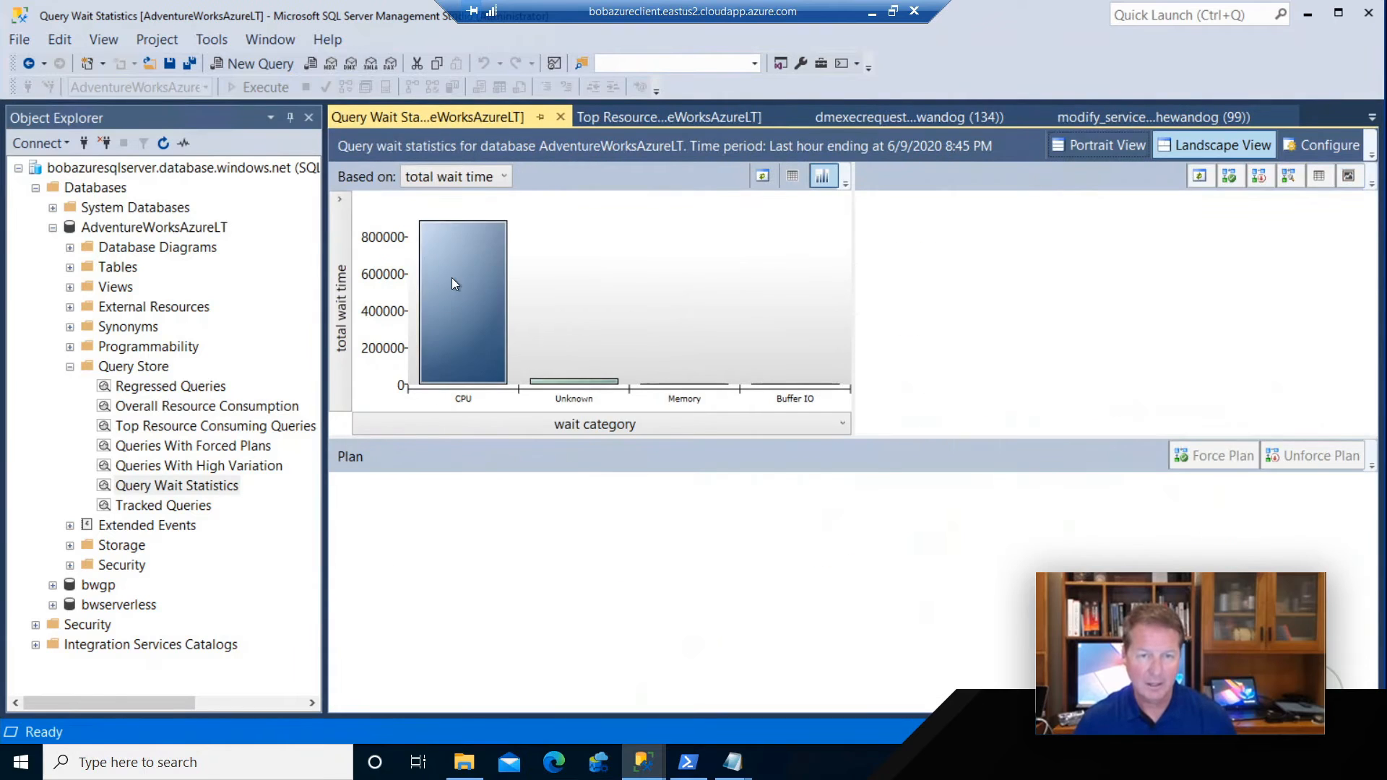
left_click(455, 283)
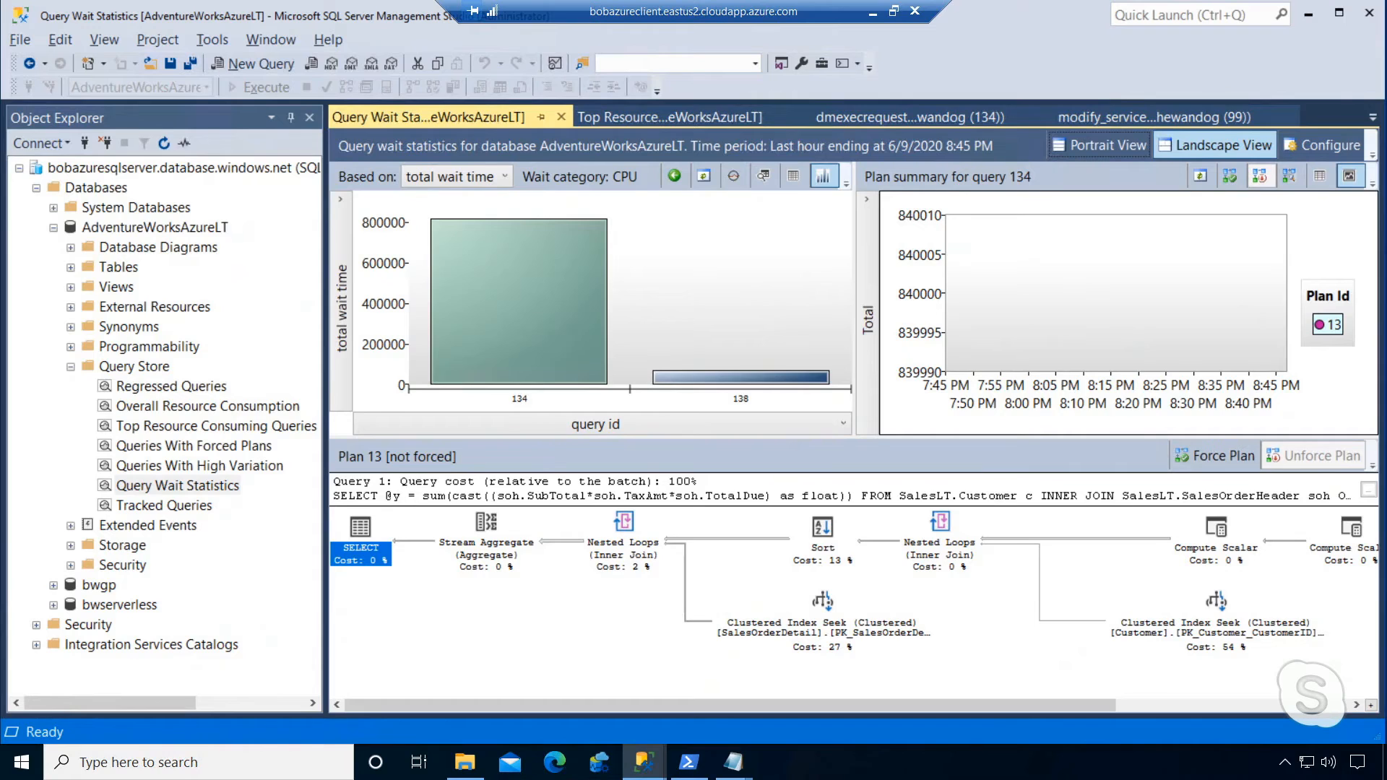
left_click(690, 761)
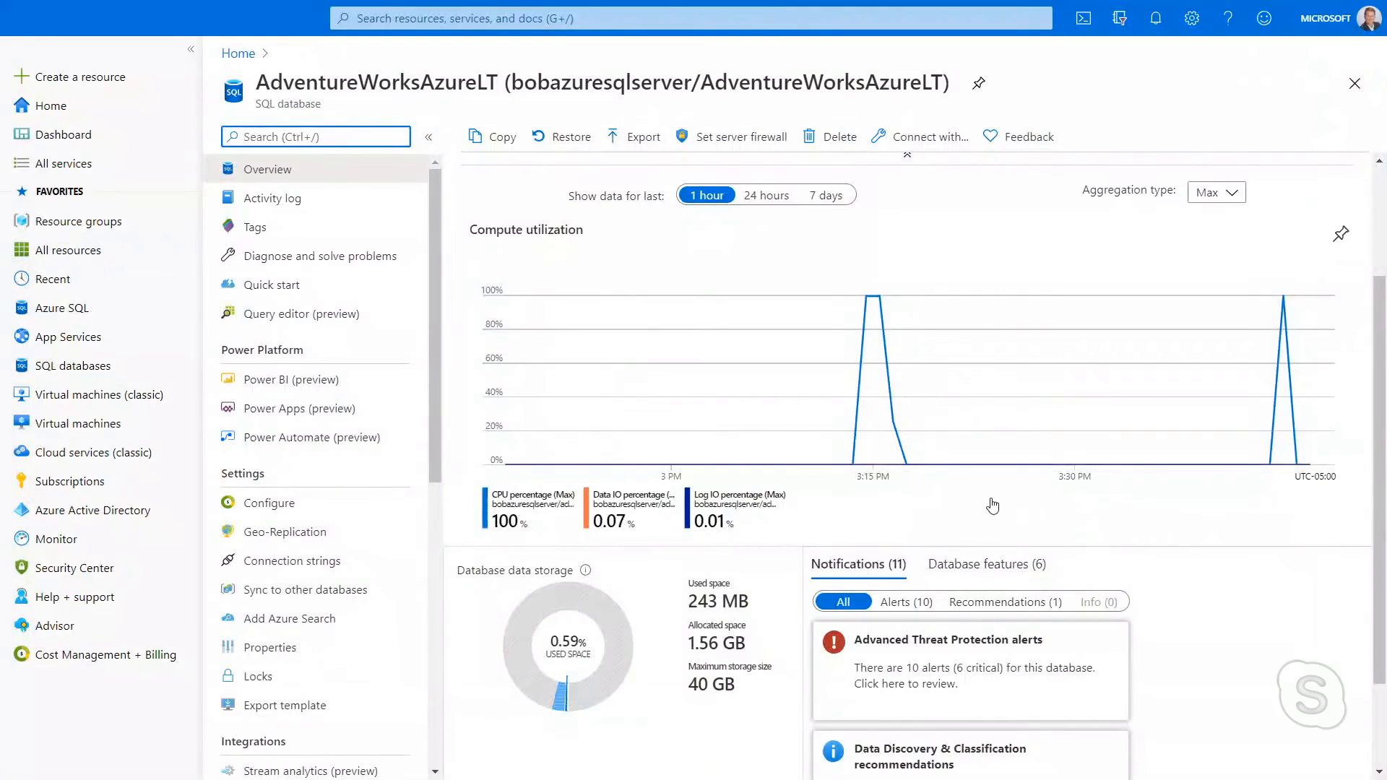
mouse_move(865, 297)
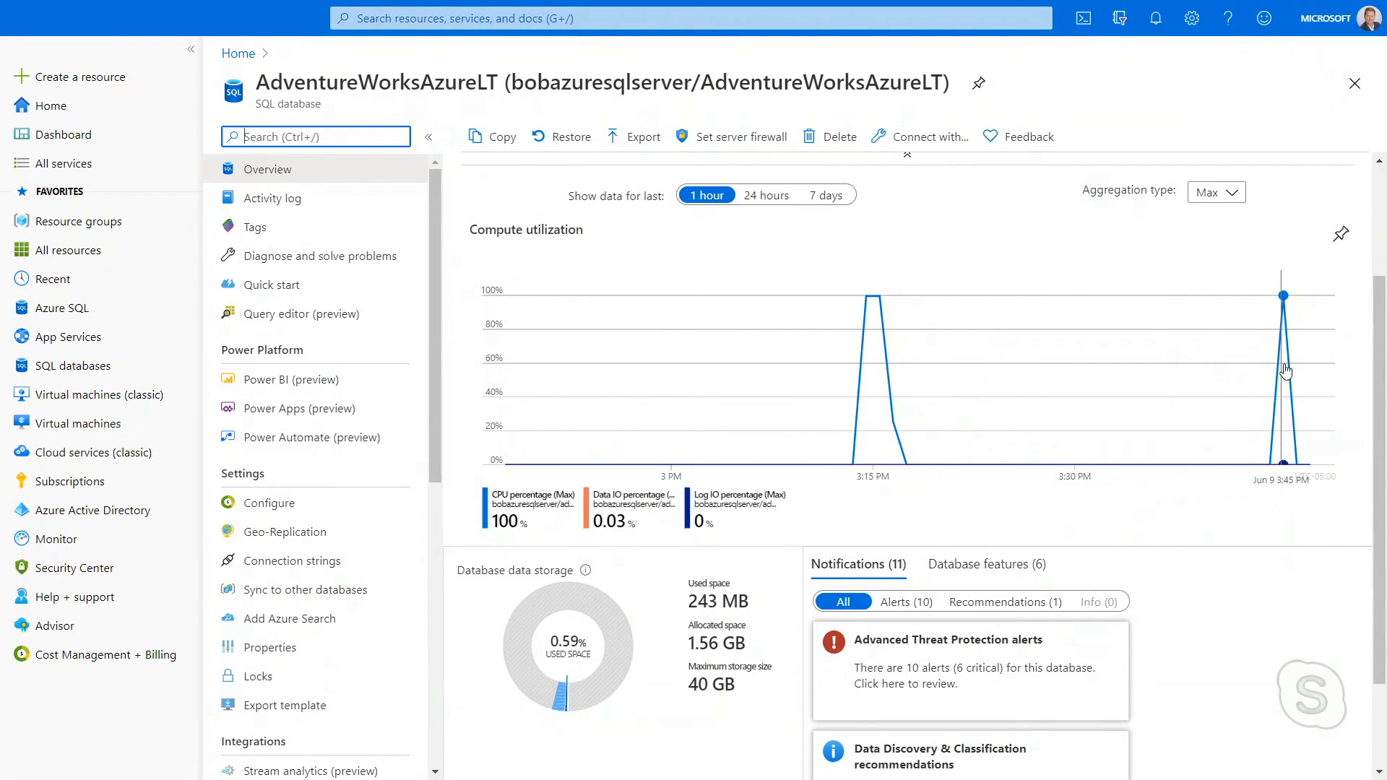
mouse_move(1229, 580)
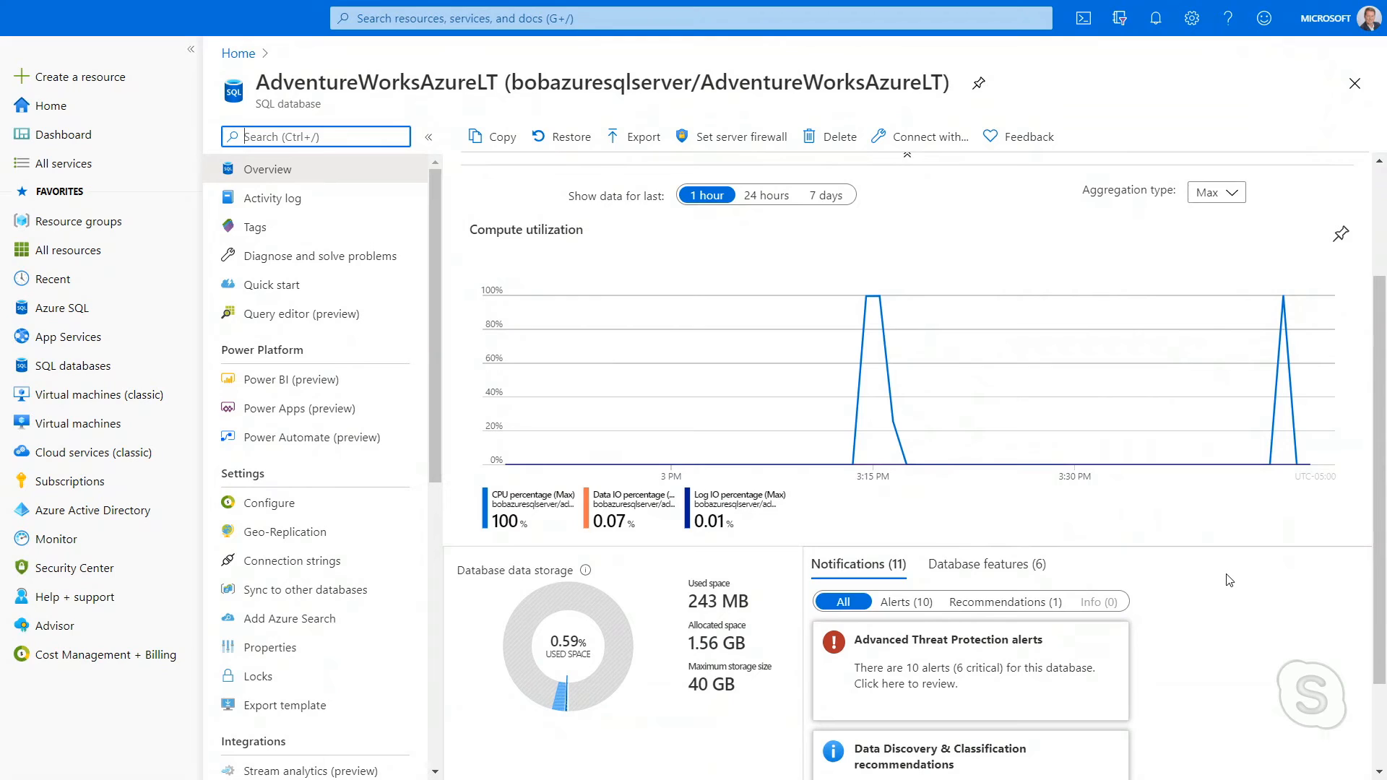